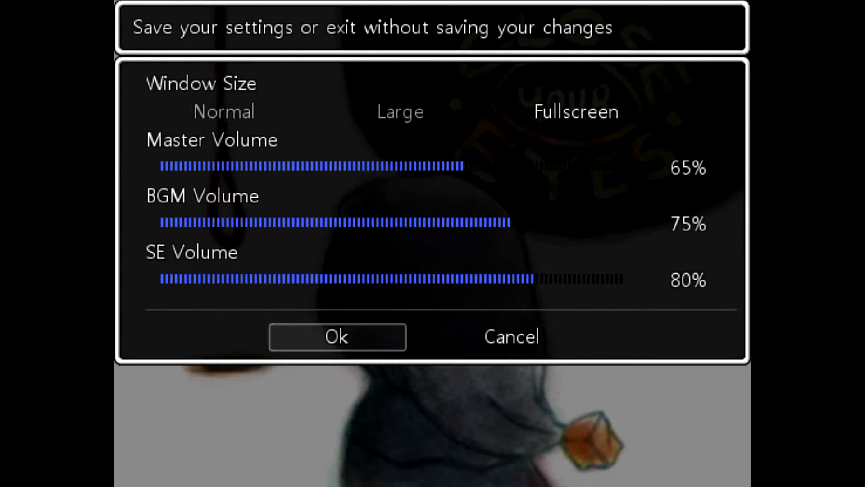
pyautogui.click(336, 336)
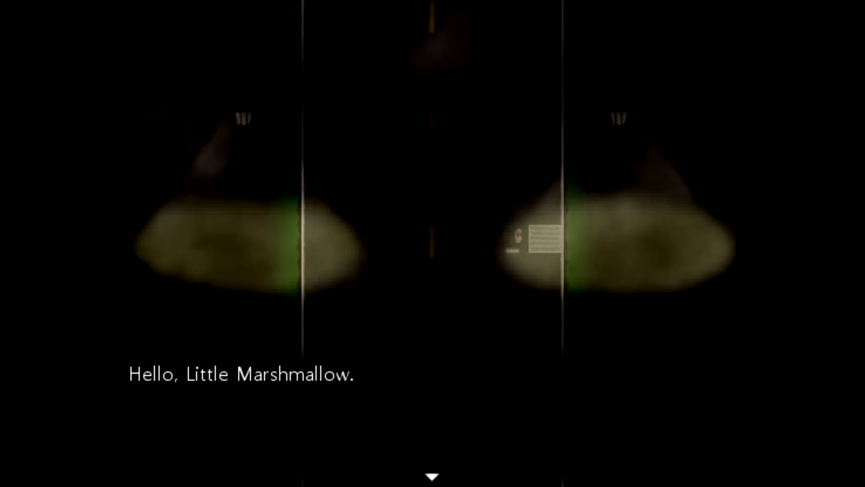
pyautogui.click(432, 475)
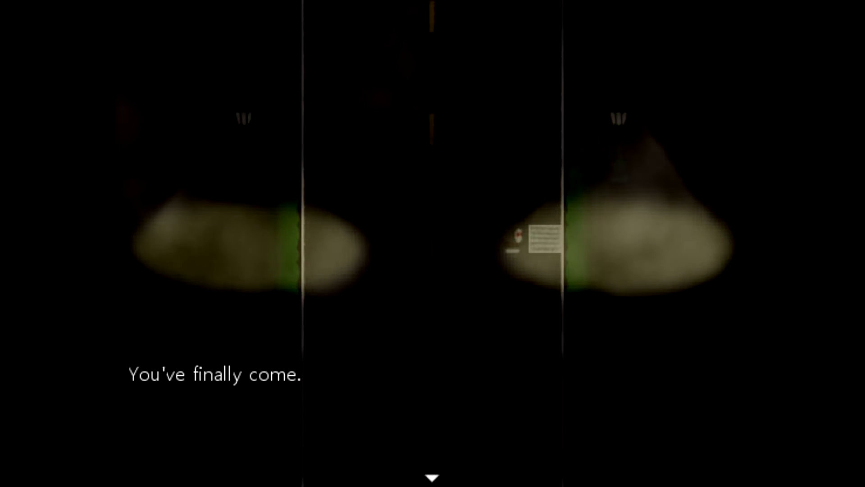
pyautogui.click(433, 475)
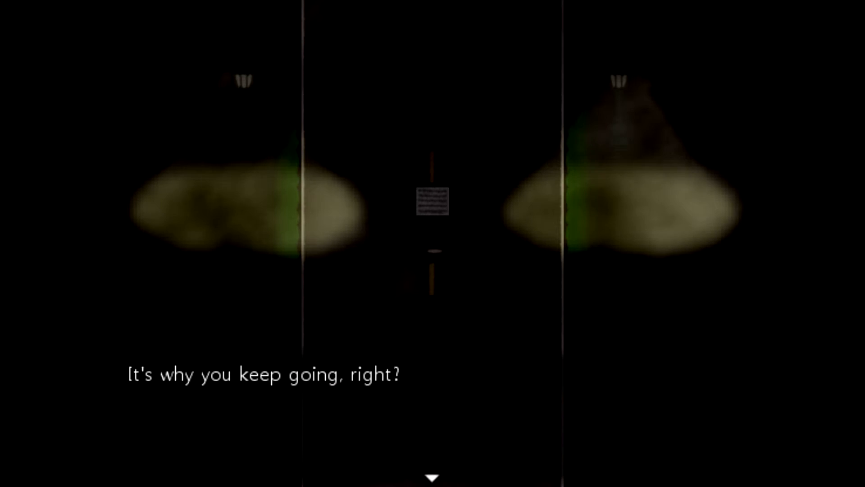
pyautogui.click(431, 477)
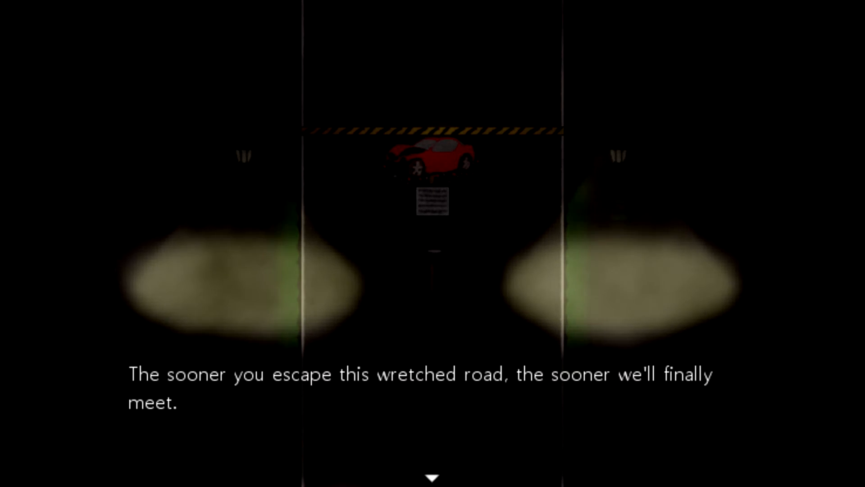
pyautogui.click(432, 477)
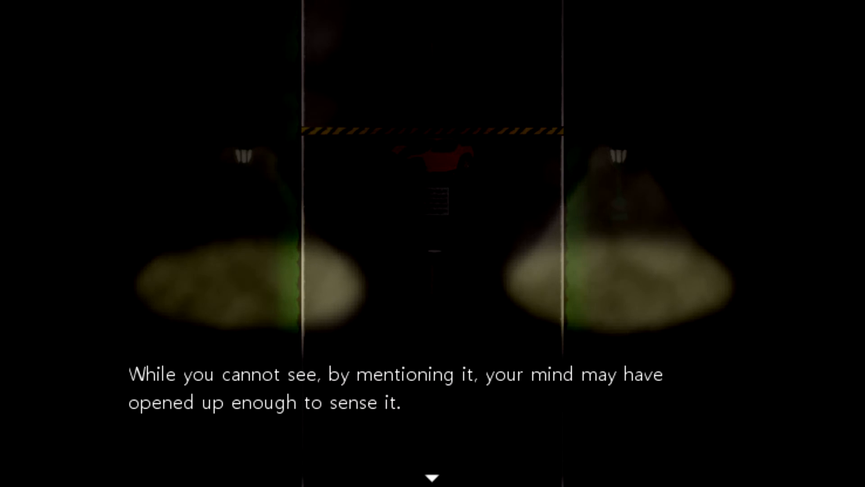
pyautogui.click(431, 476)
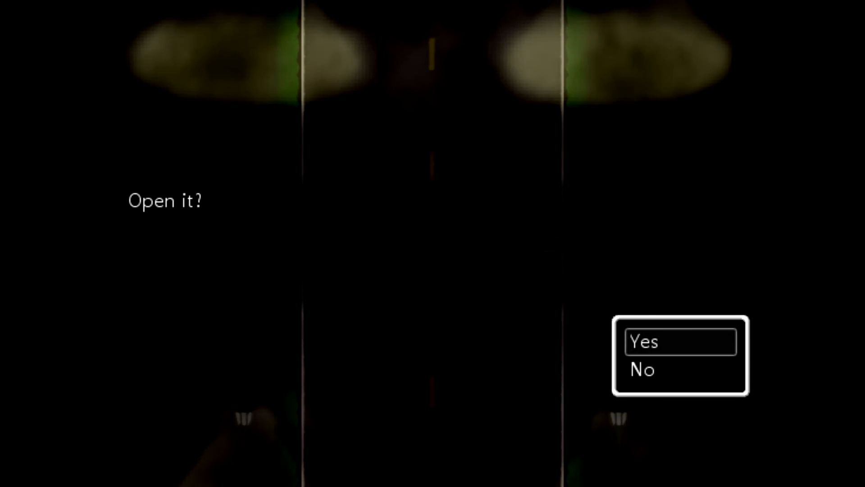
pyautogui.click(680, 341)
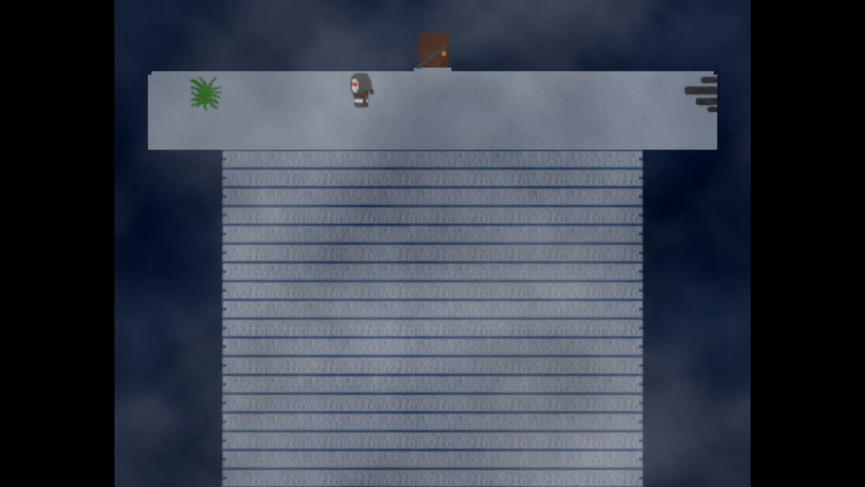
pyautogui.press('Left')
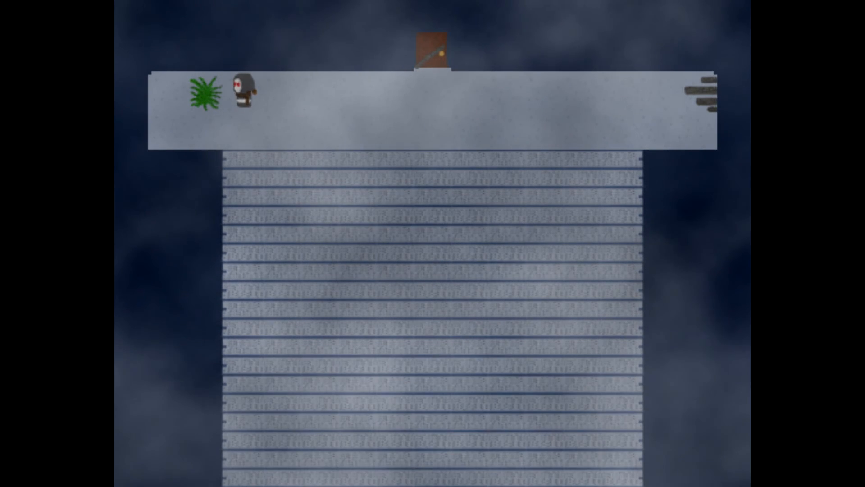